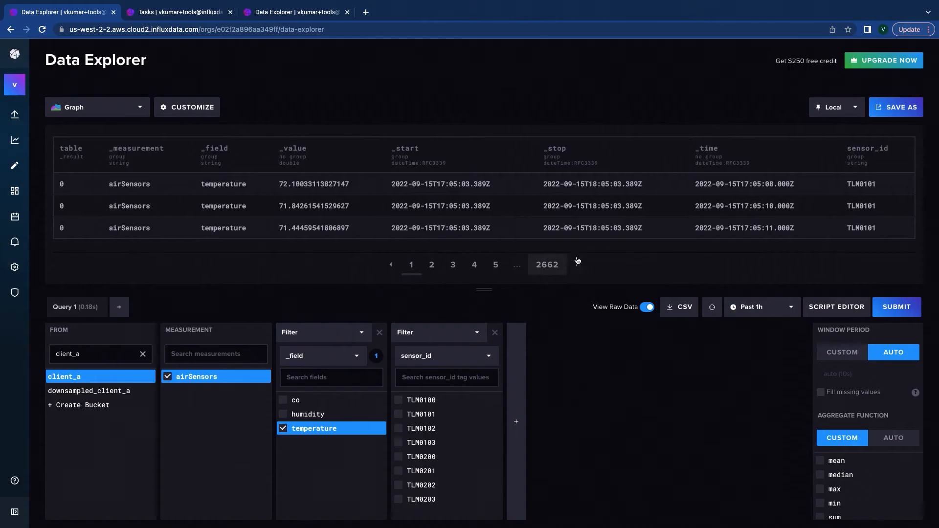
mouse_move(419, 400)
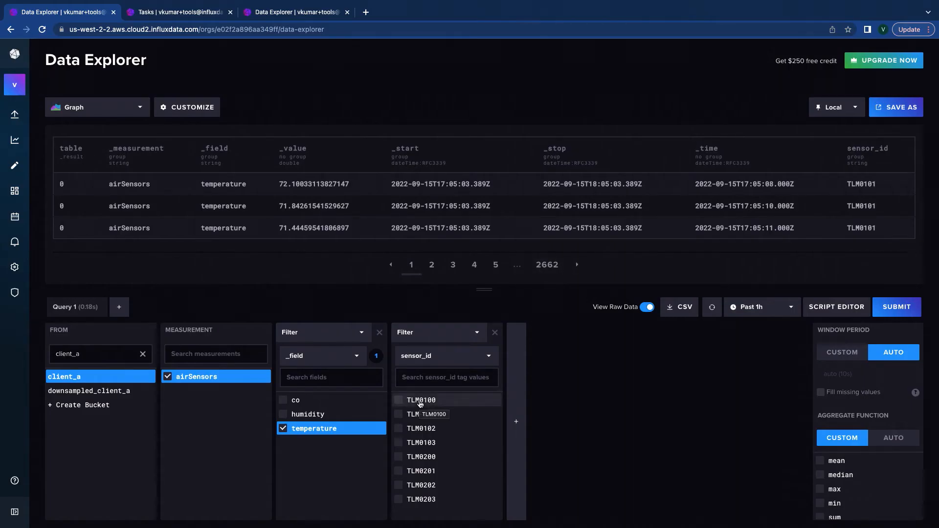
mouse_move(650, 455)
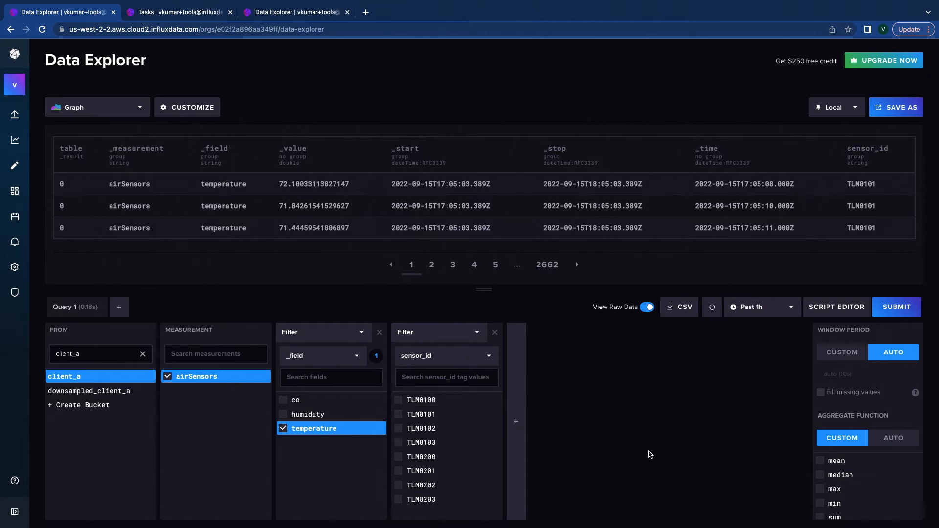
mouse_move(699, 442)
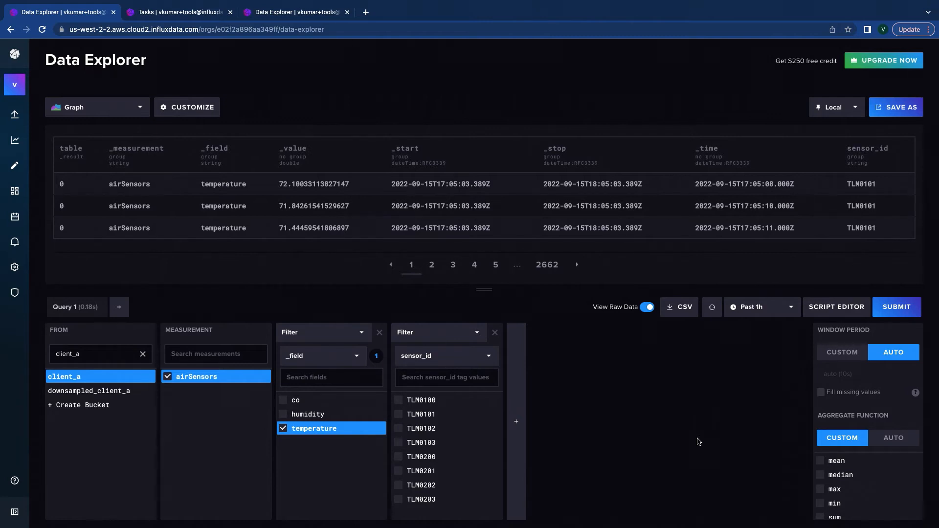
mouse_move(818, 344)
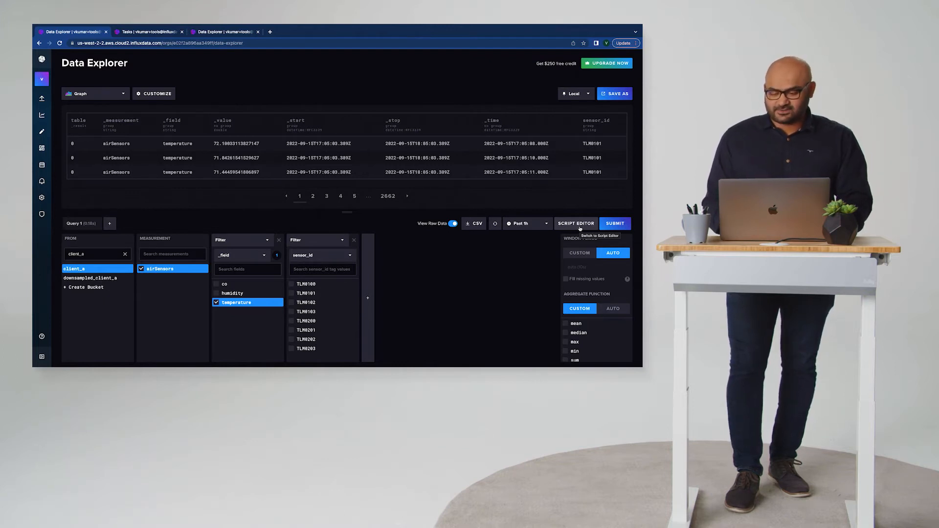
Add |> mean(column: "_value") to the Flux script and run it for per-sensor averages
click(576, 223)
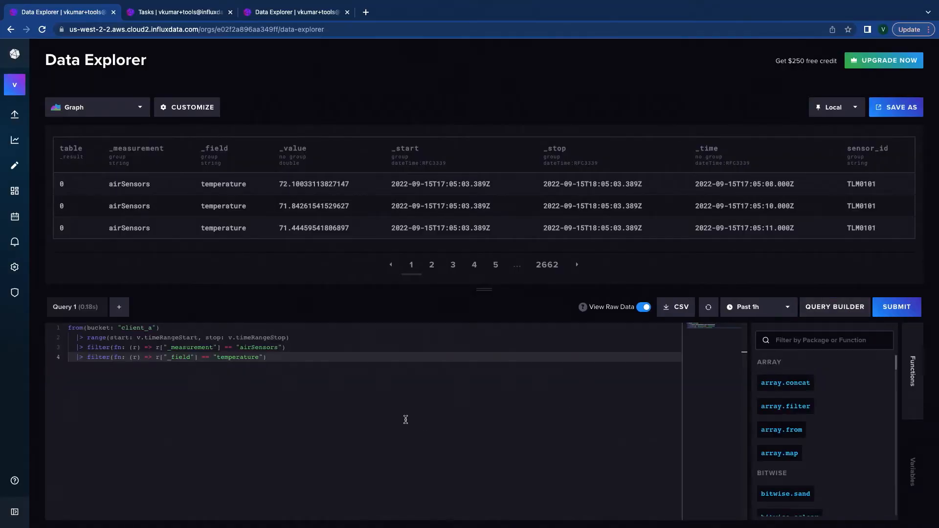
text(|> mean(column: "_value"))
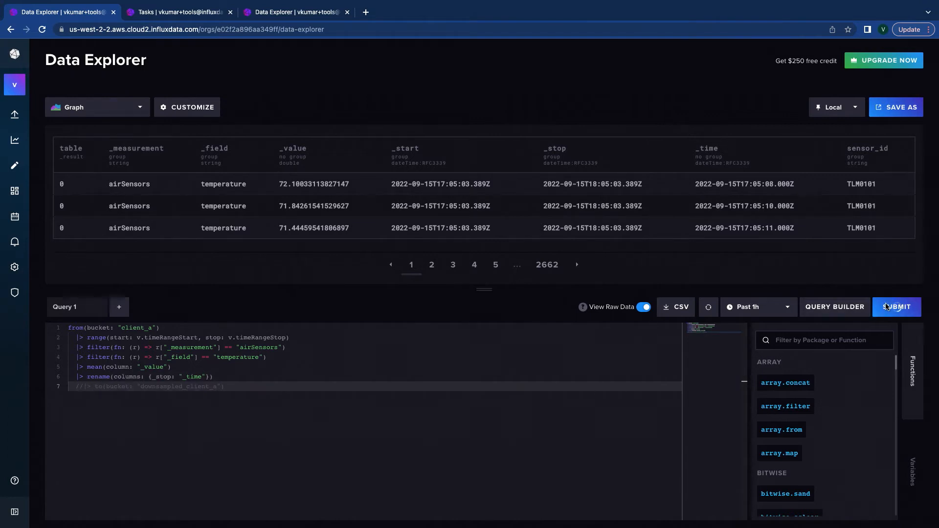
click(897, 306)
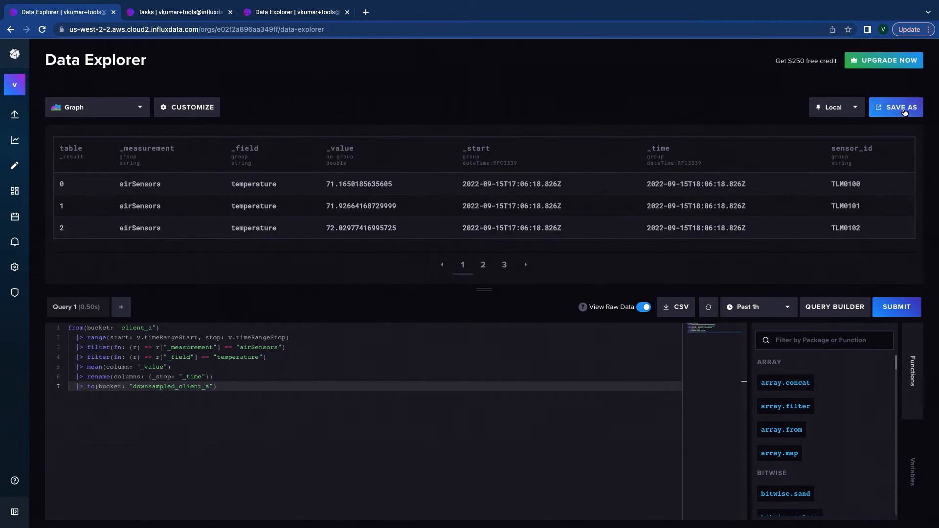
Save as a task named downsample_client_a, every 15m, outputting to bucket downsampled_client_a
click(896, 107)
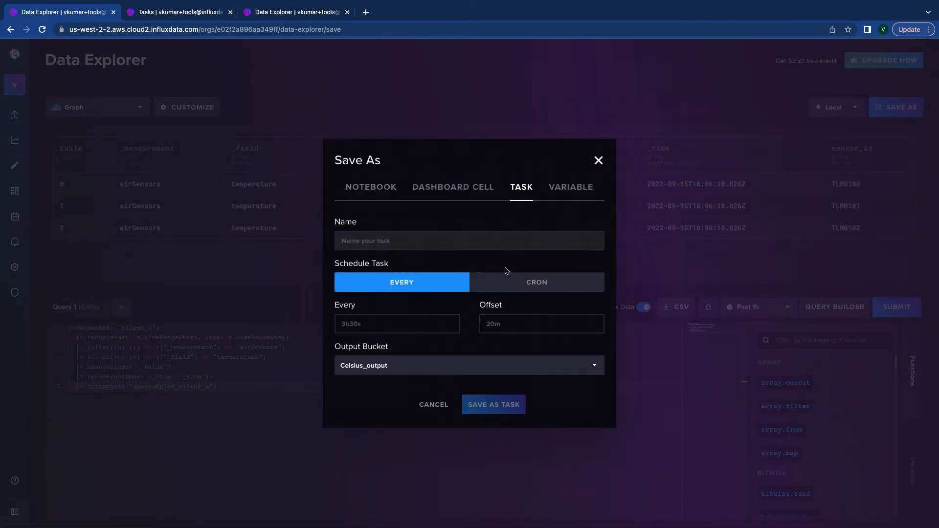
text(downsample_client_a)
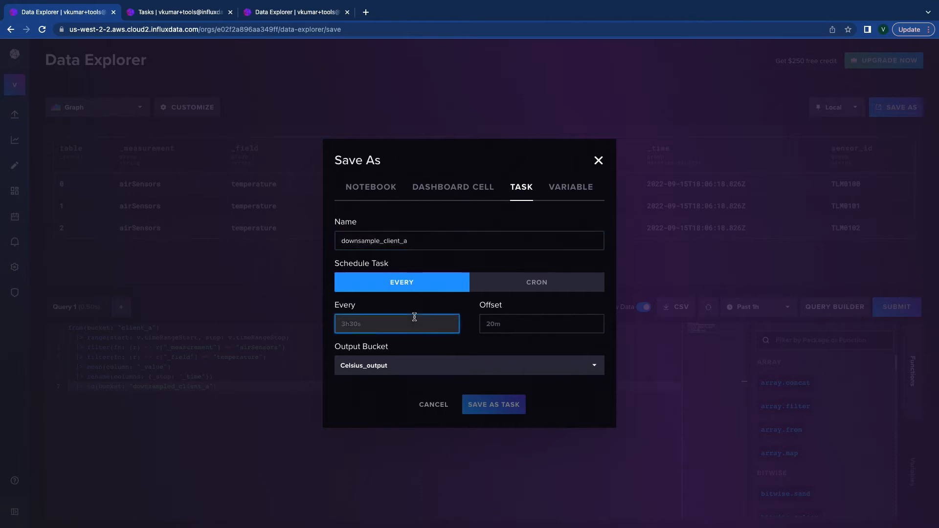
text(15m)
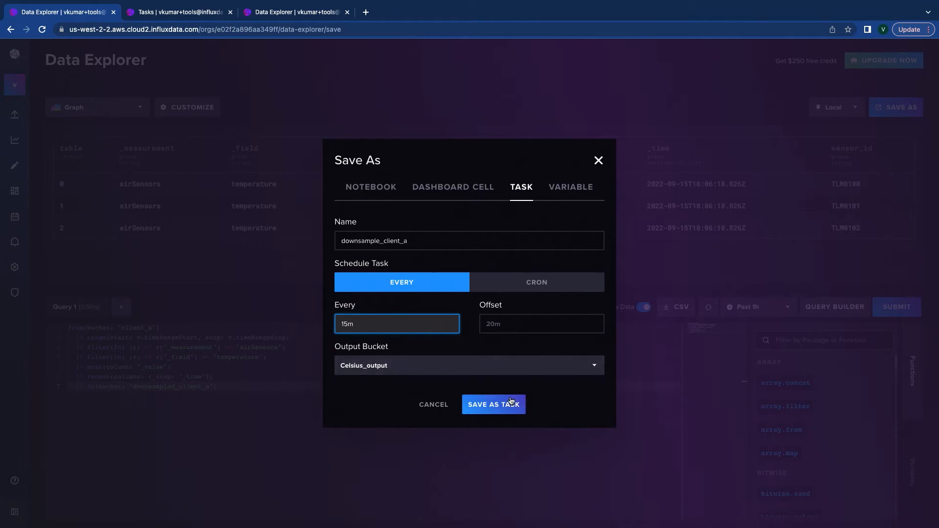
click(469, 365)
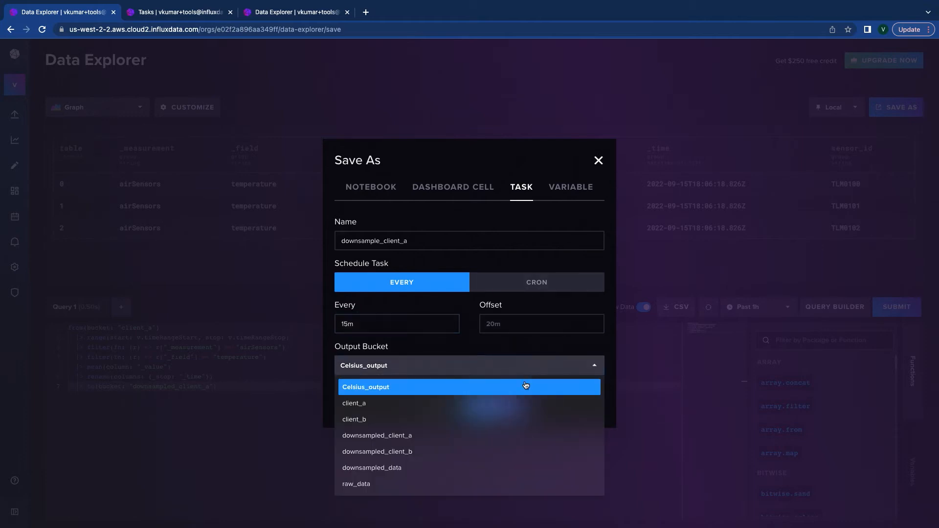
click(377, 436)
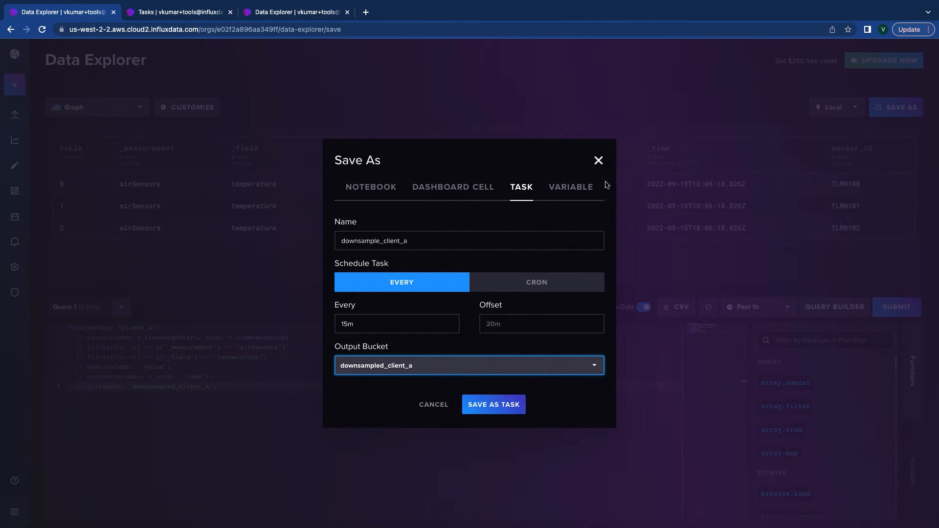
mouse_move(273, 42)
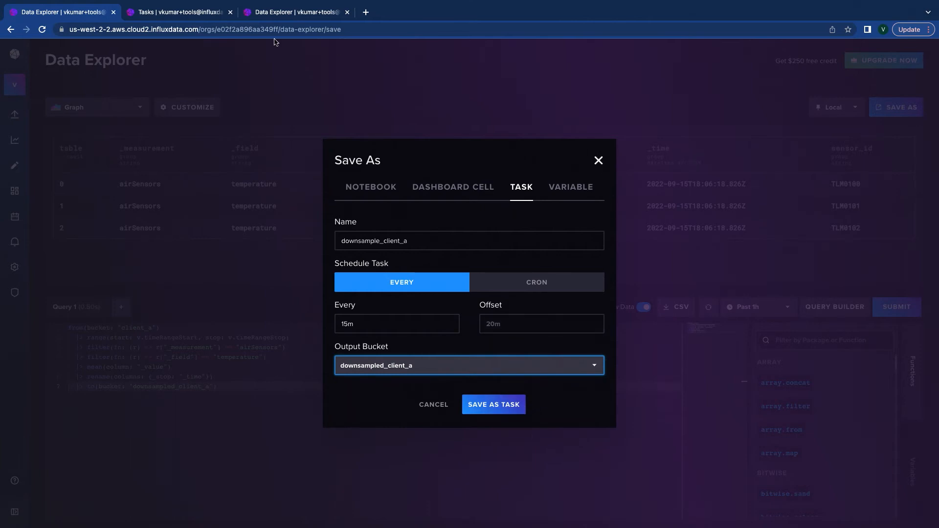
Save the downsample_client_a task so it appears active on the Tasks page
click(493, 404)
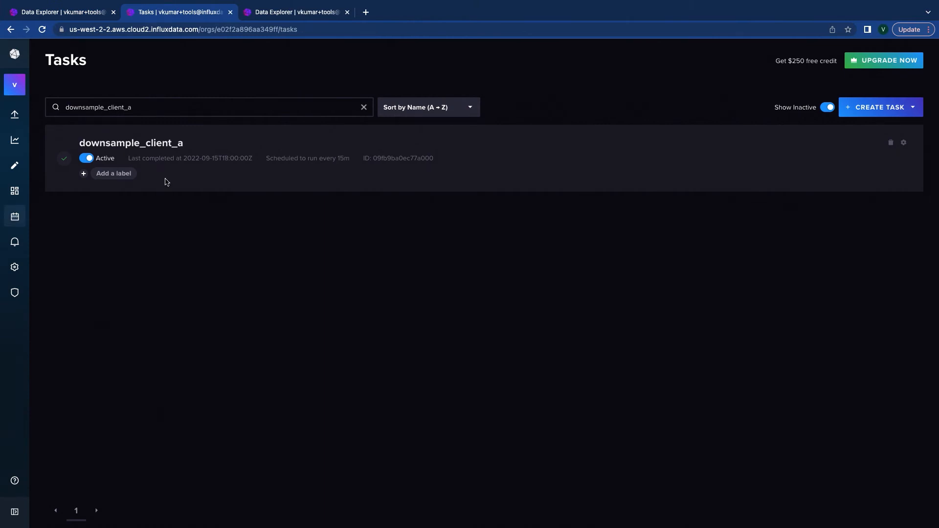
mouse_move(147, 169)
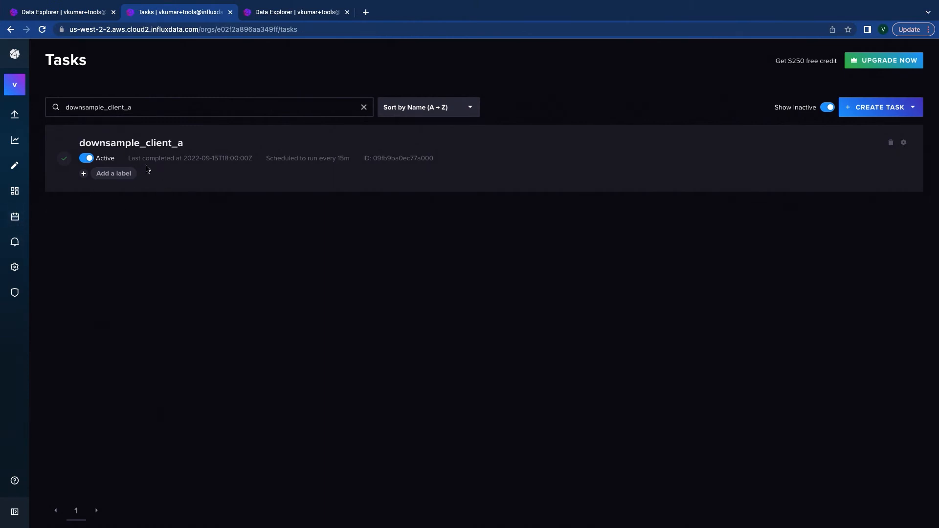
mouse_move(186, 151)
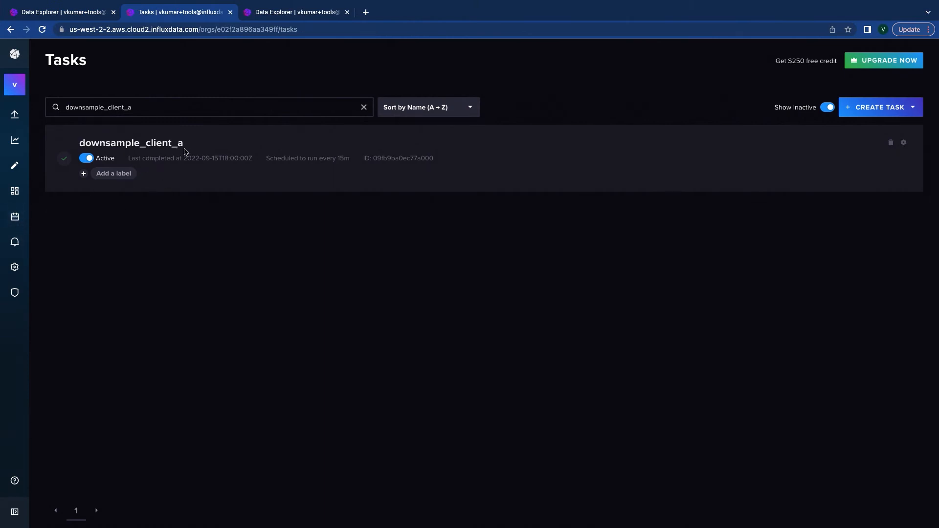
mouse_move(299, 35)
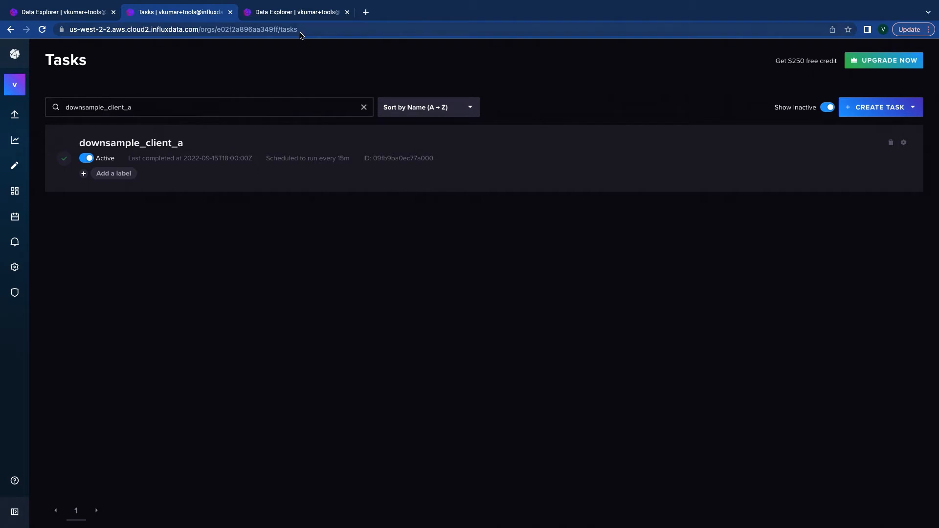
Switch to the Data Explorer showing averaged airSensors temperature from downsampled_client_a
click(295, 12)
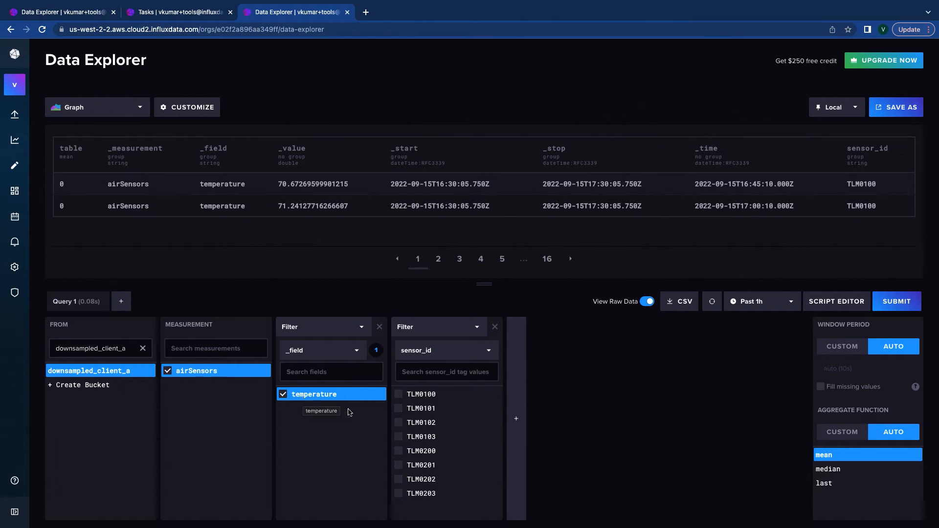
mouse_move(779, 237)
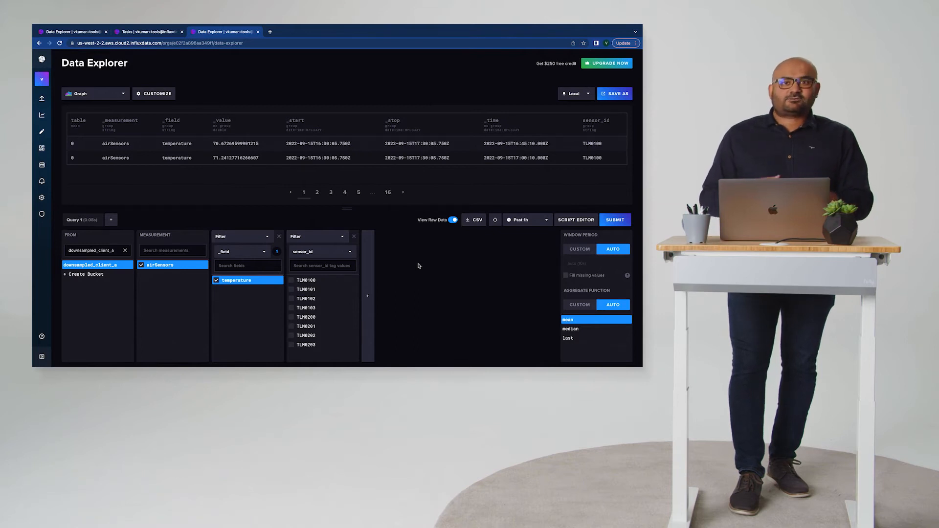
Send the Create Script POST to /api/v2/scripts, creating the Downsampling script
click(74, 265)
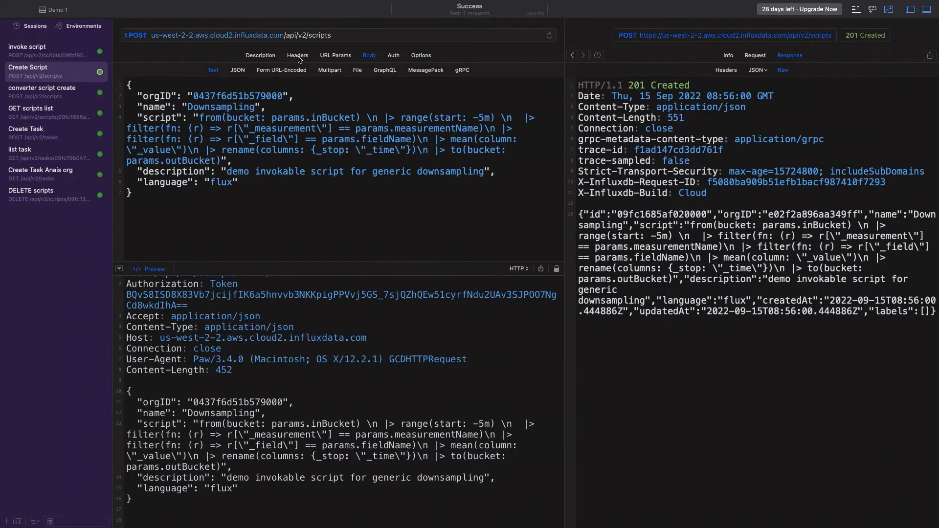
click(298, 55)
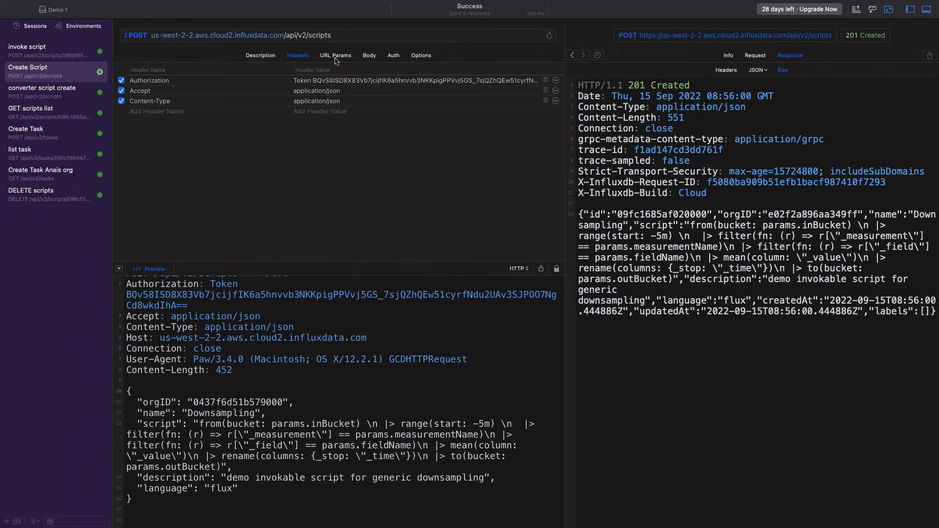
click(369, 55)
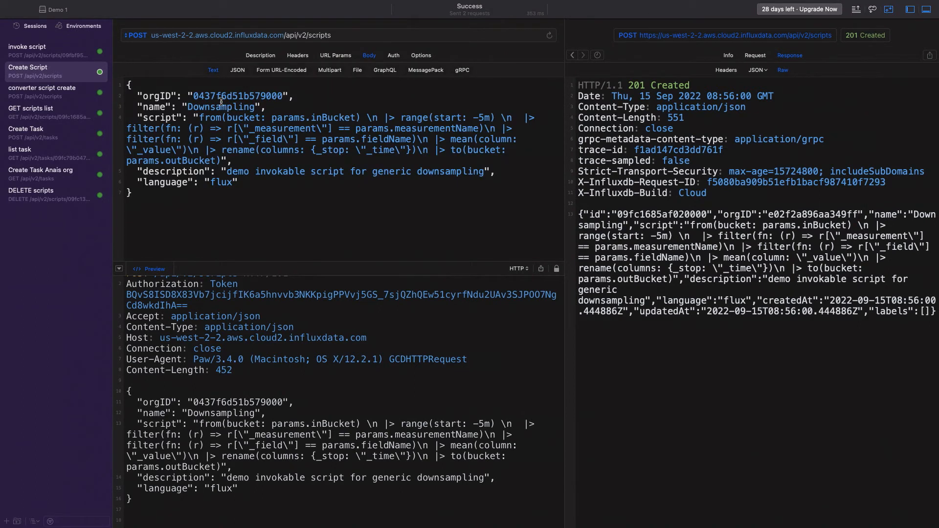
double_click(237, 96)
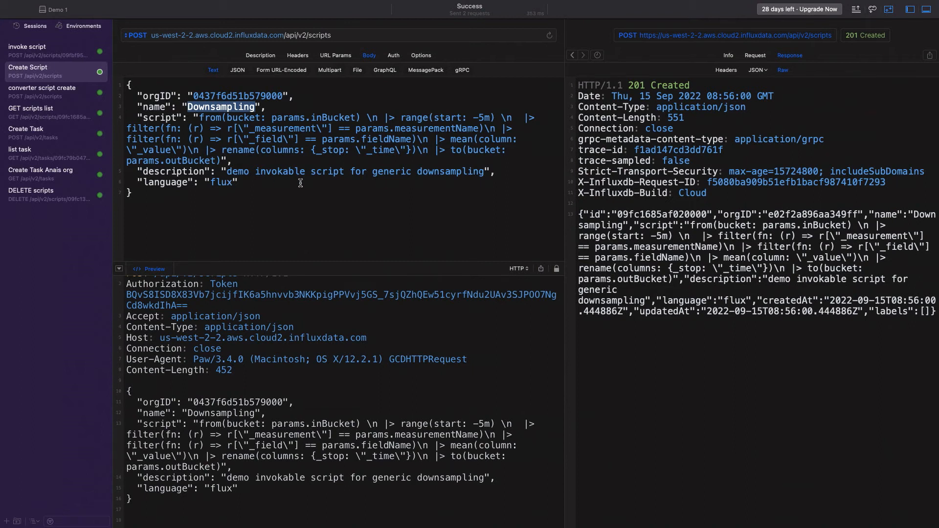
mouse_move(574, 239)
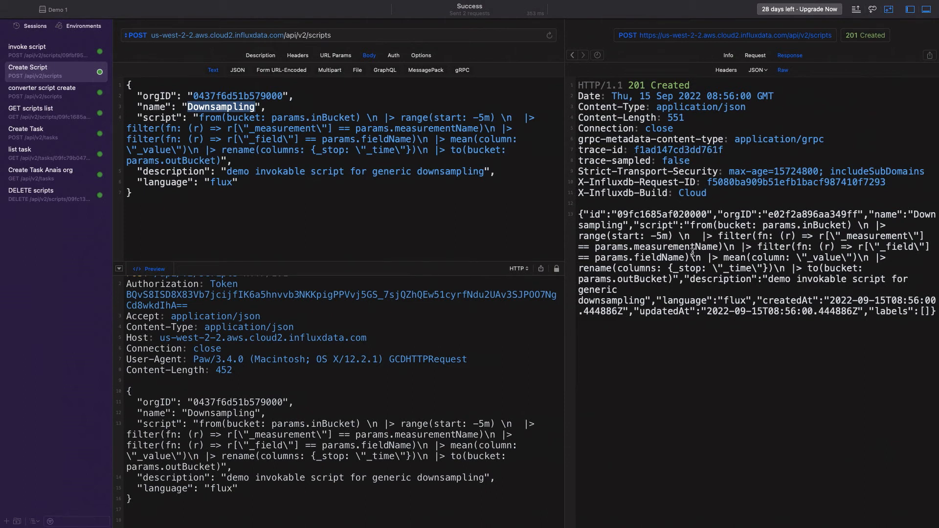
double_click(220, 106)
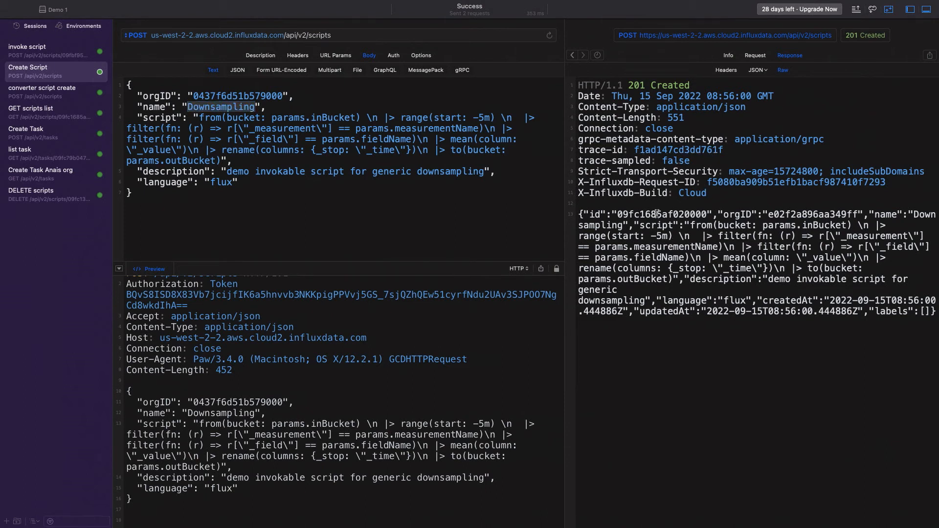
double_click(659, 214)
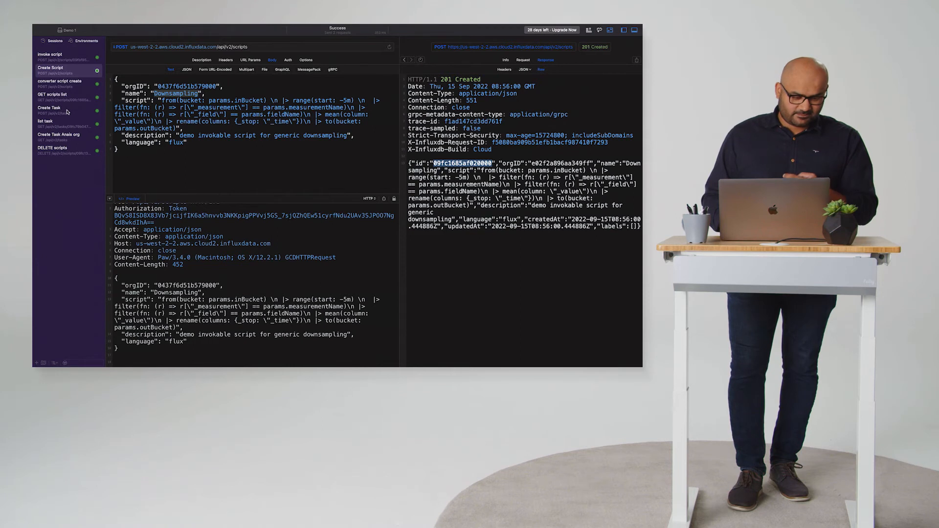
Replace the scriptID with 09fc1685af020000 and send the Create Task POST for downsample_client_b
click(60, 110)
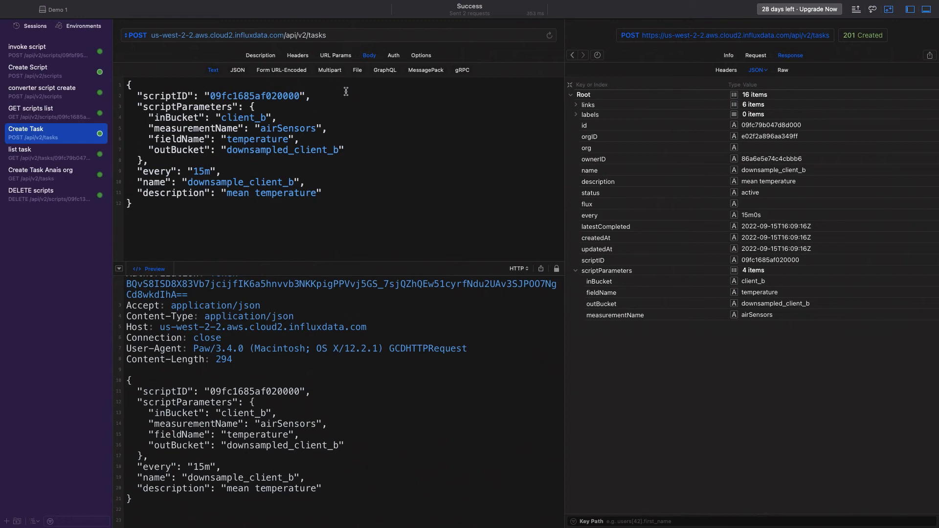
double_click(255, 96)
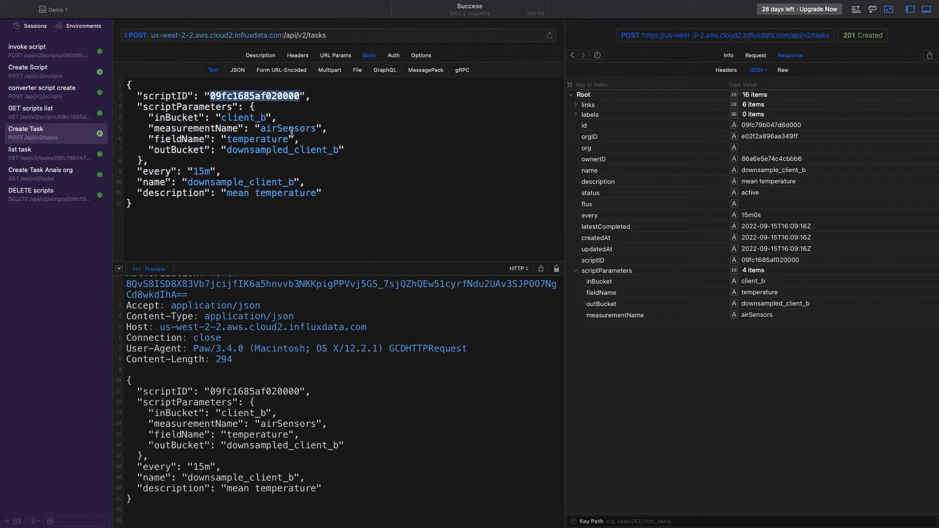
mouse_move(279, 150)
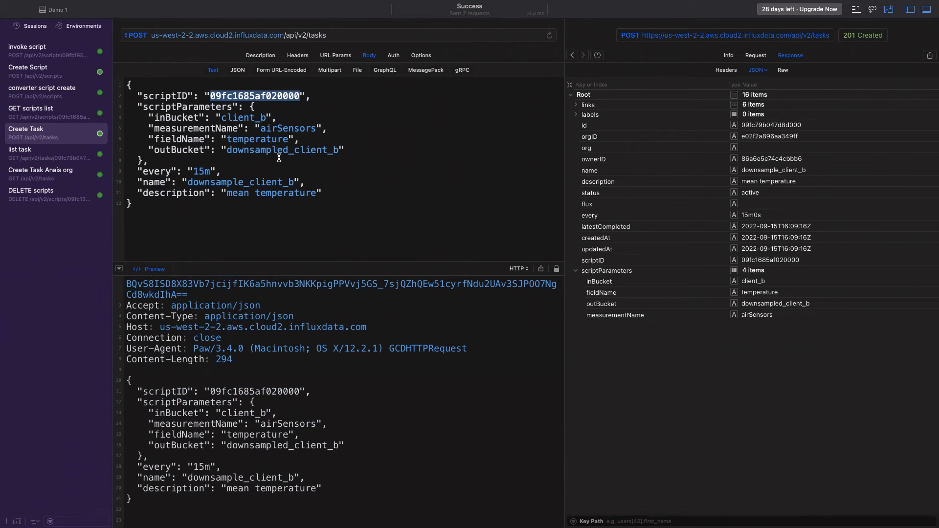
mouse_move(441, 173)
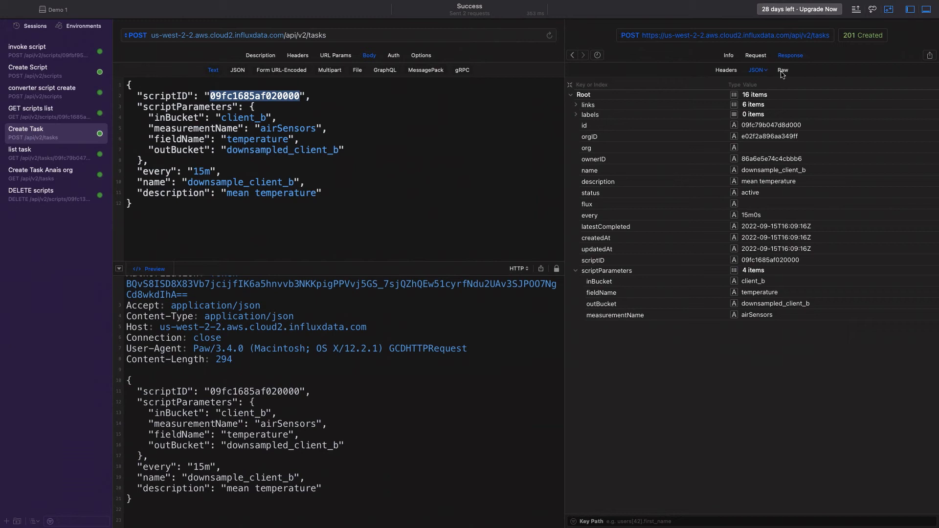
click(783, 70)
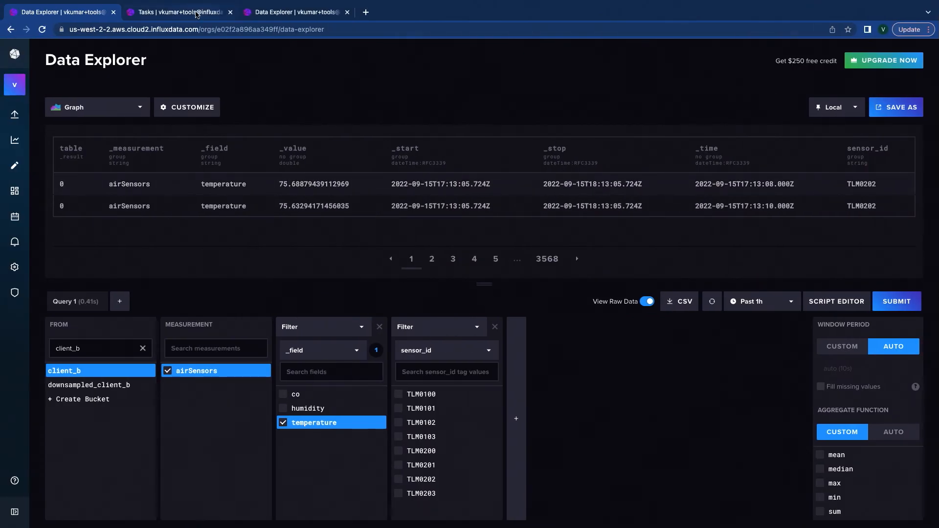
Confirm downsample_client_b is active every 15m, then view downsampled_client_b temperature data
click(175, 12)
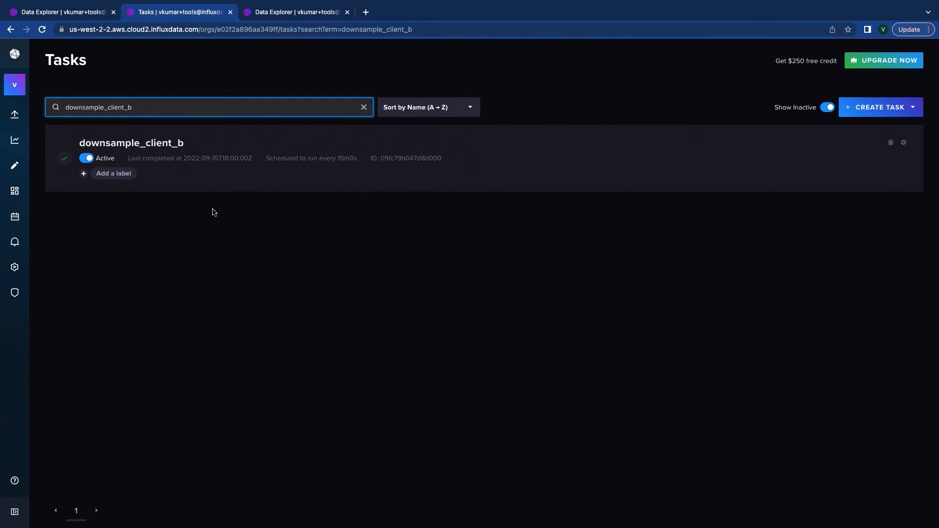
mouse_move(282, 270)
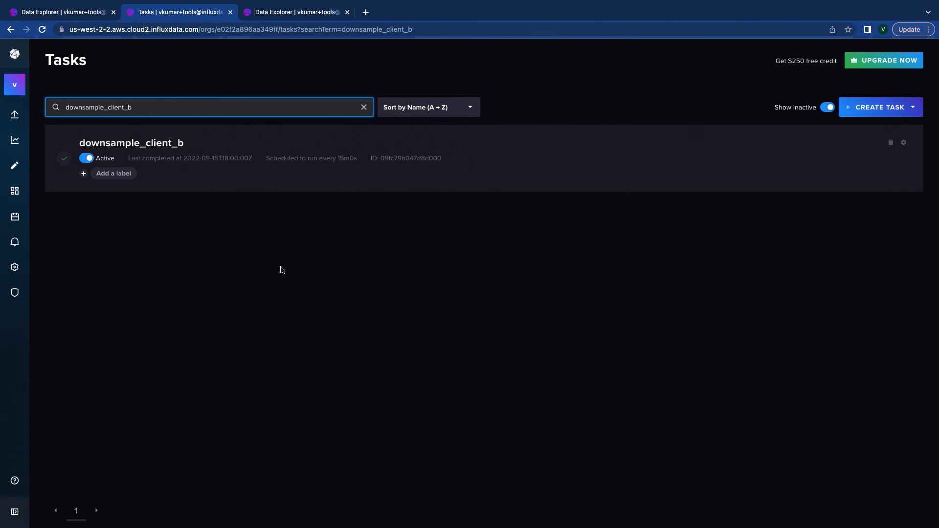
click(296, 12)
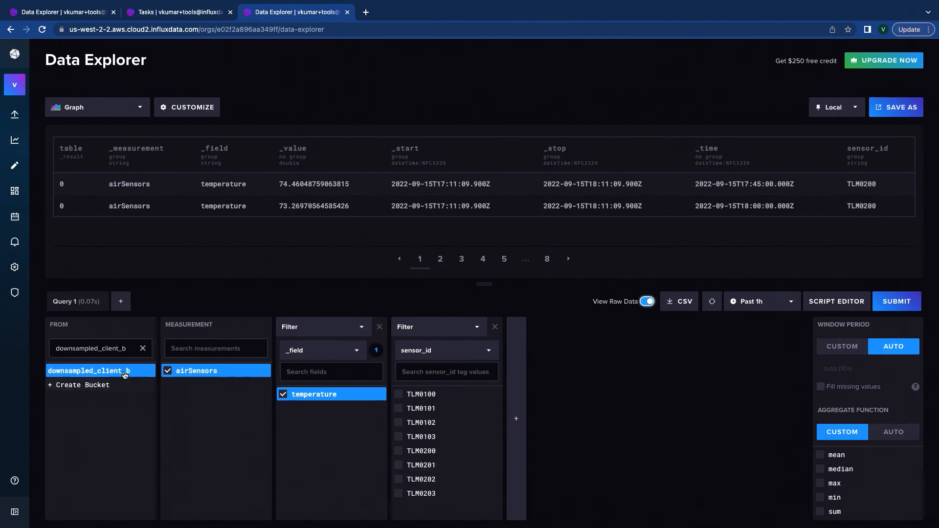
mouse_move(266, 382)
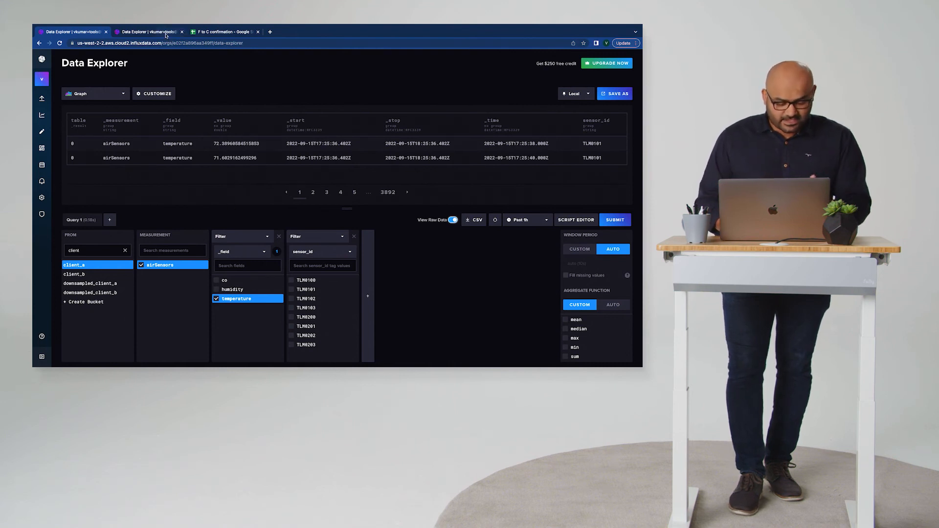
Switch the client_a temperature query to the Fahrenheit-to-Celsius Flux script
click(575, 220)
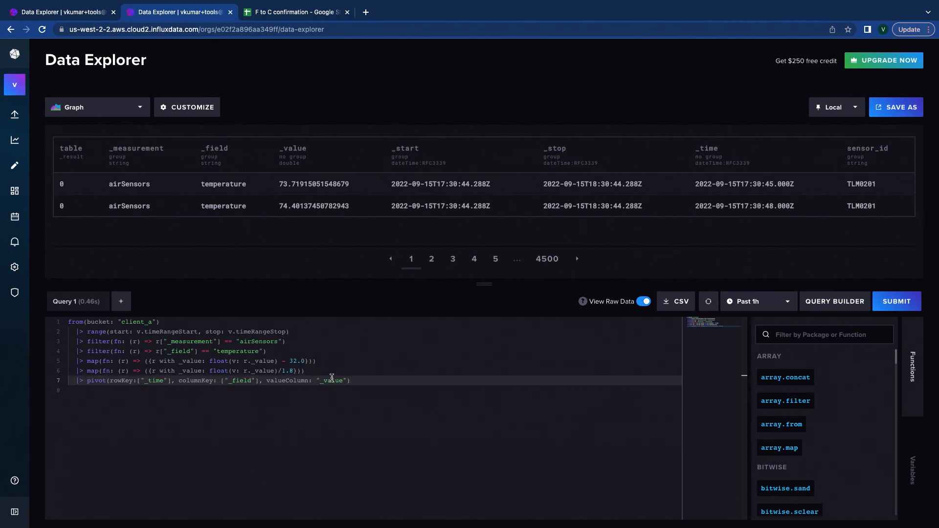
mouse_move(782, 361)
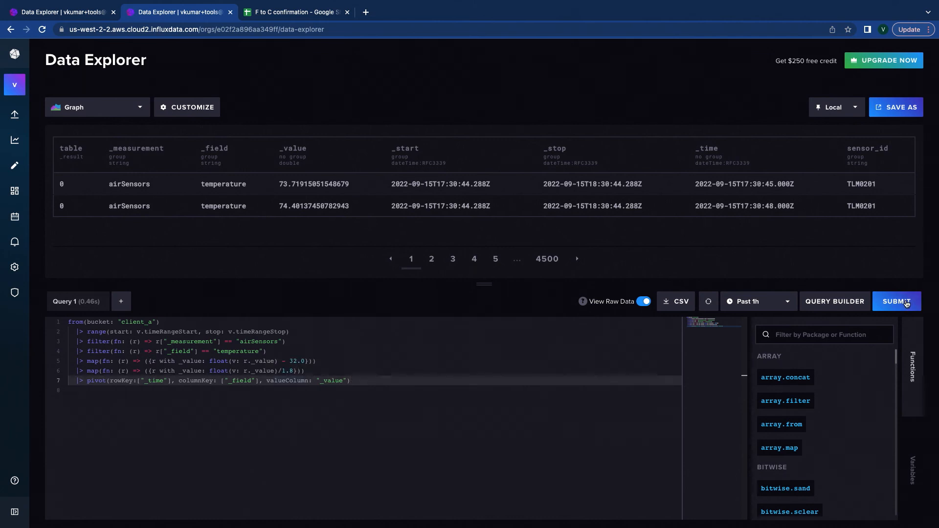
Submit the map() query converting client_a temperature readings to Celsius
click(896, 301)
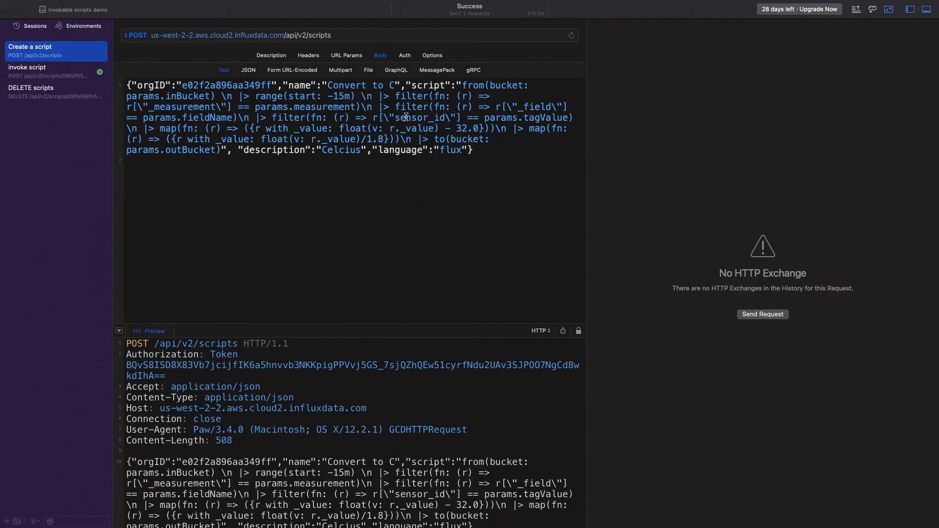
mouse_move(212, 121)
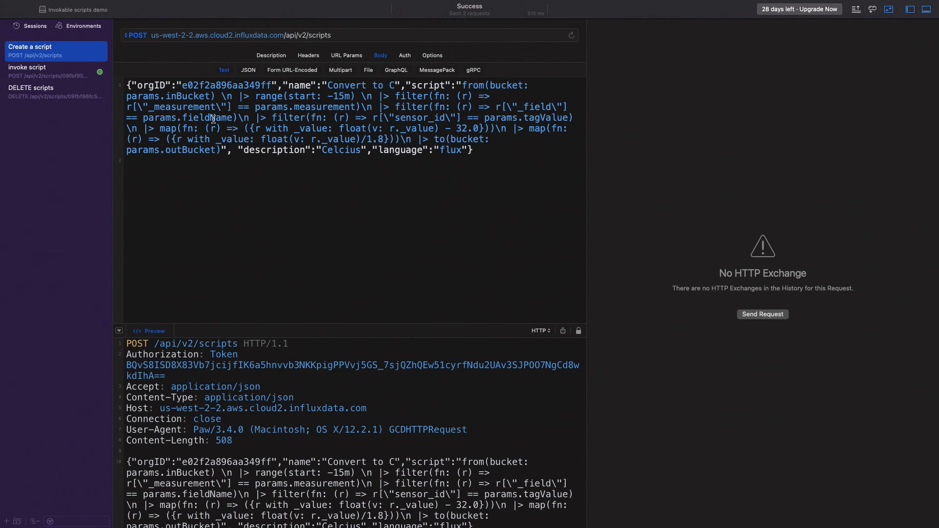
mouse_move(539, 121)
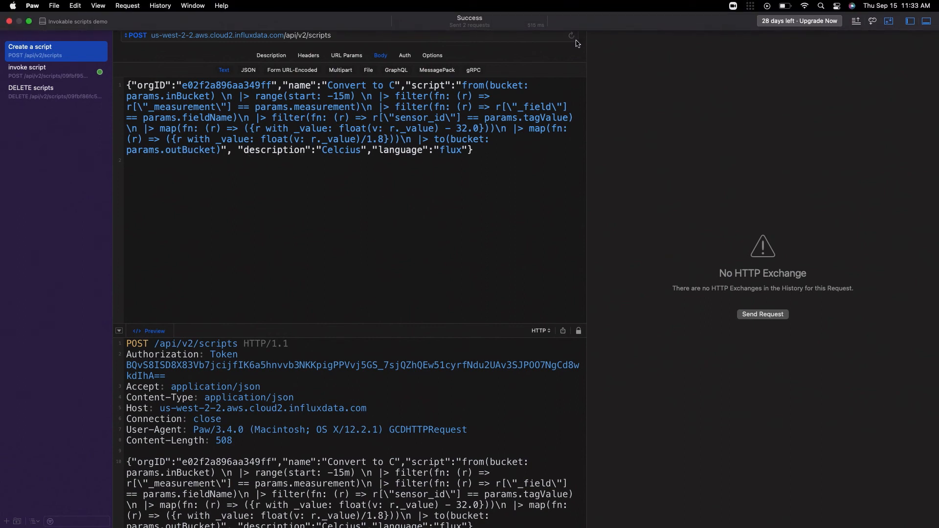
Send the request creating the Convert to C script and copy its returned script id
click(347, 35)
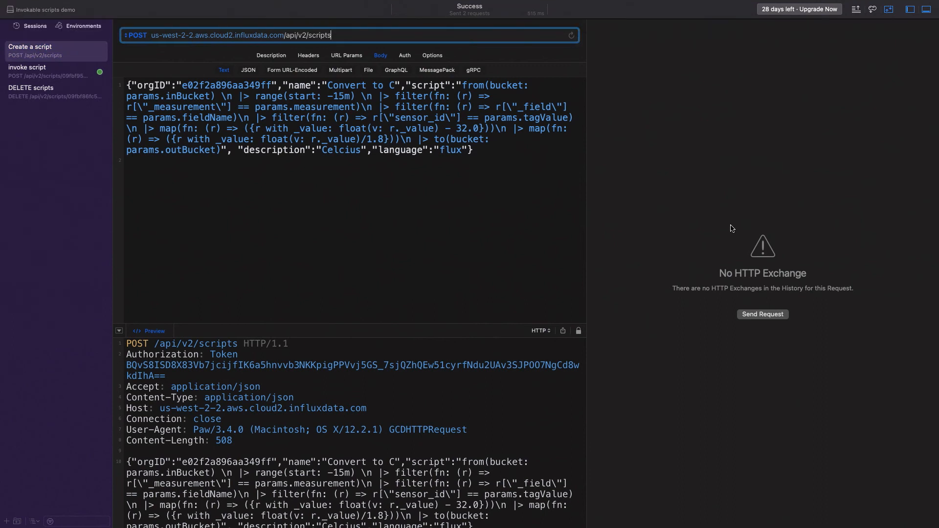
click(763, 314)
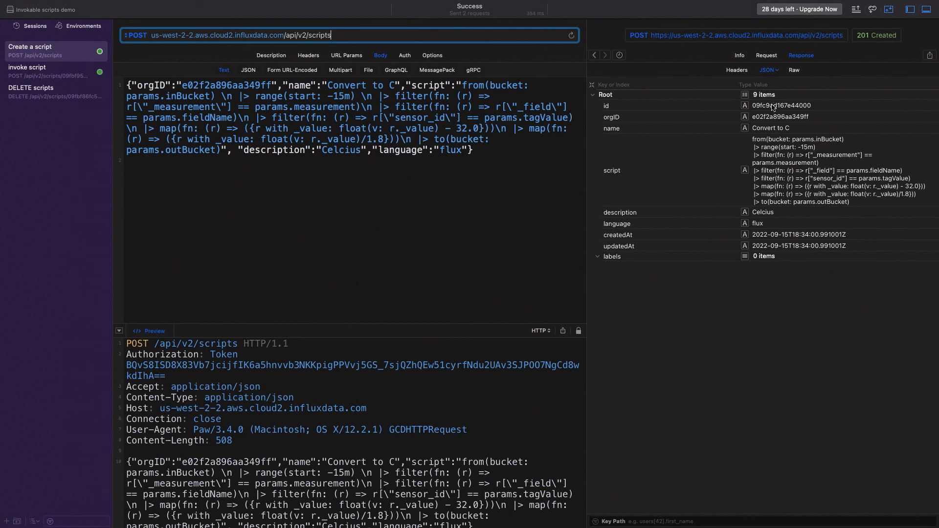
double_click(781, 106)
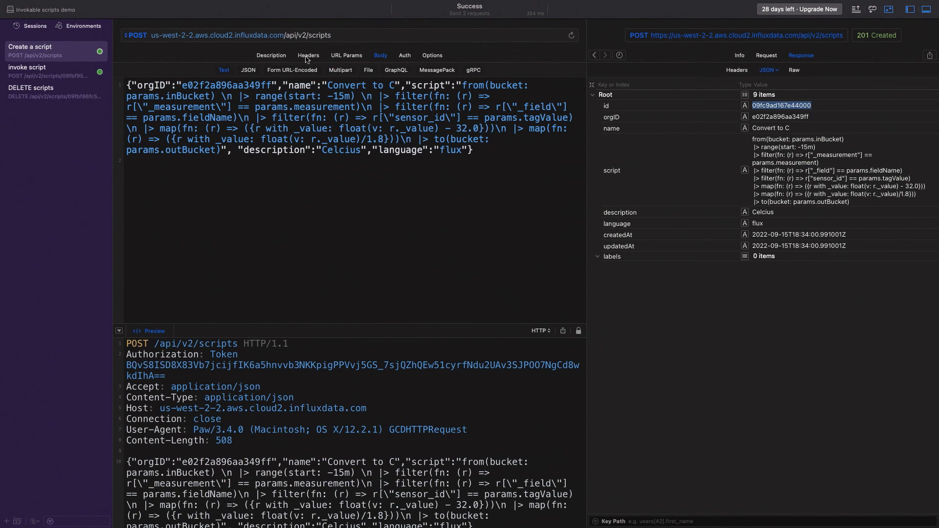
click(309, 55)
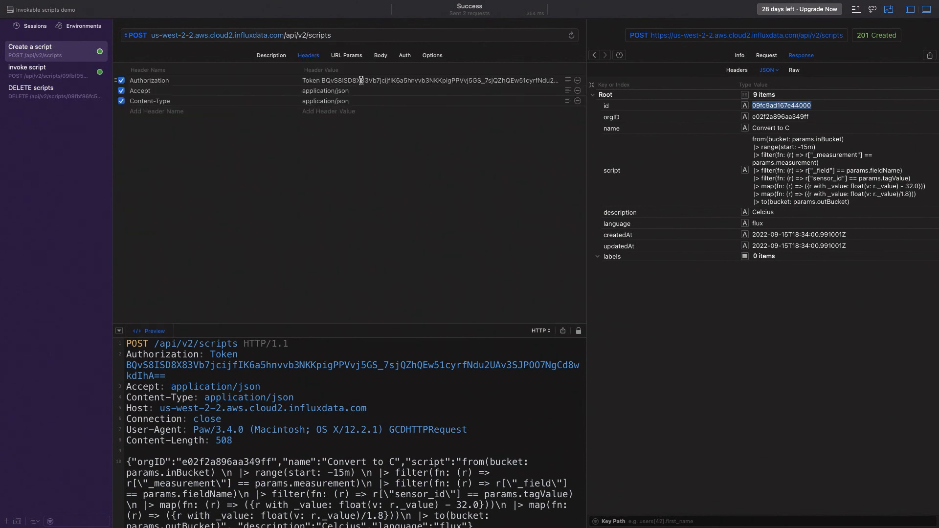
click(381, 55)
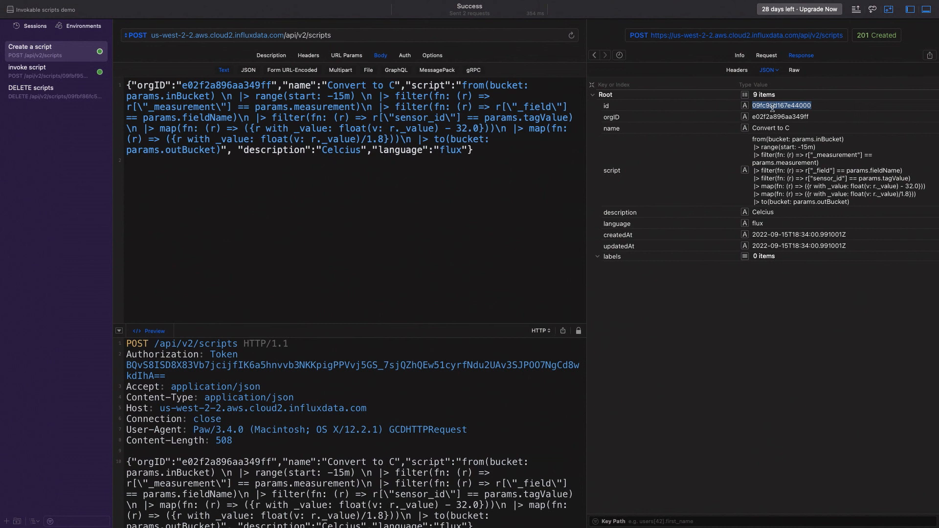
mouse_move(802, 170)
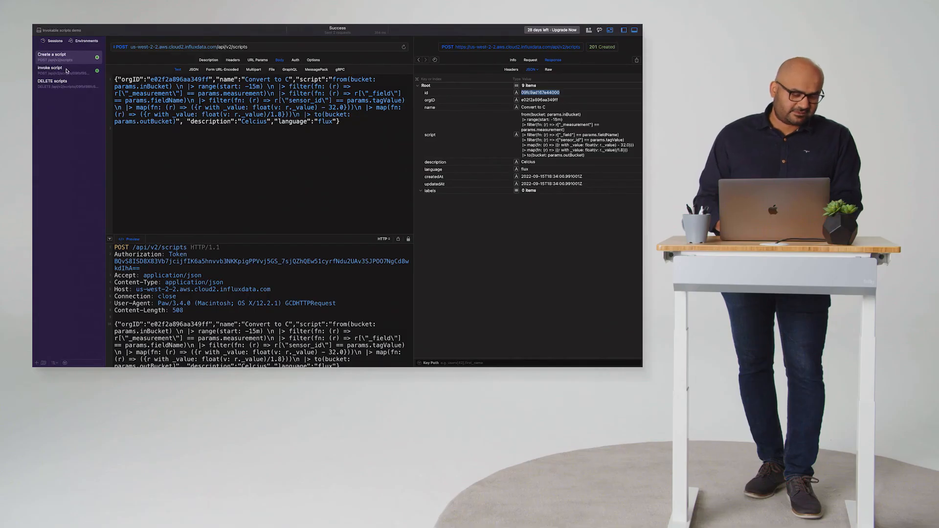
Retarget the invoke request at script id 09fc9ad167e44000 and send it, getting 200 OK for TLM0100
click(50, 69)
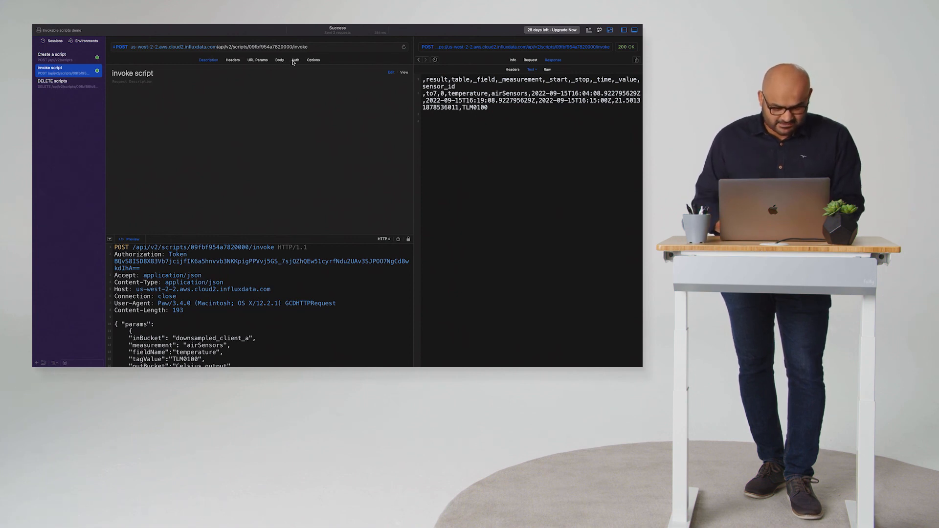
click(279, 60)
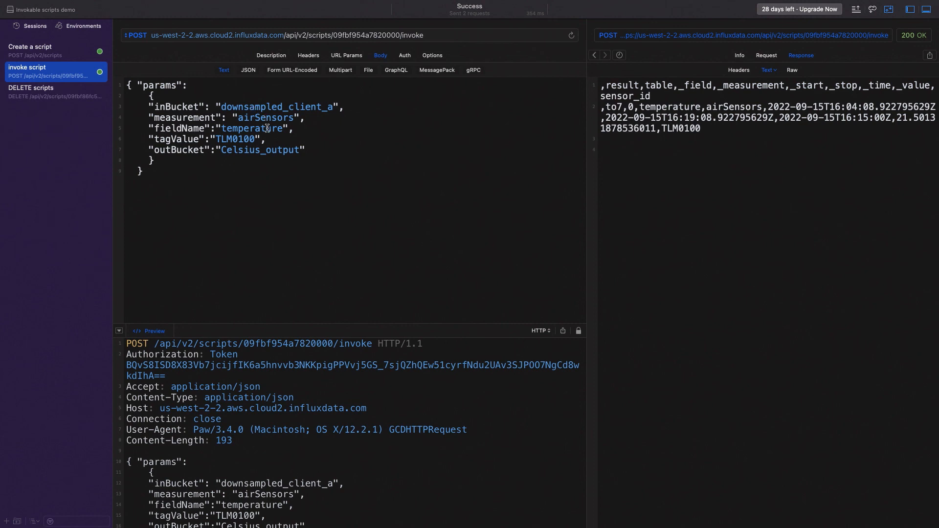
mouse_move(236, 138)
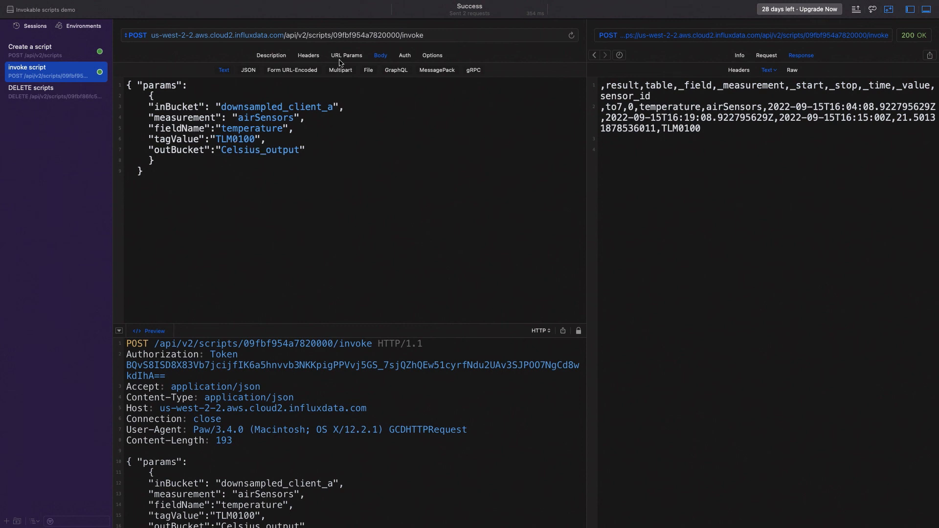
double_click(366, 35)
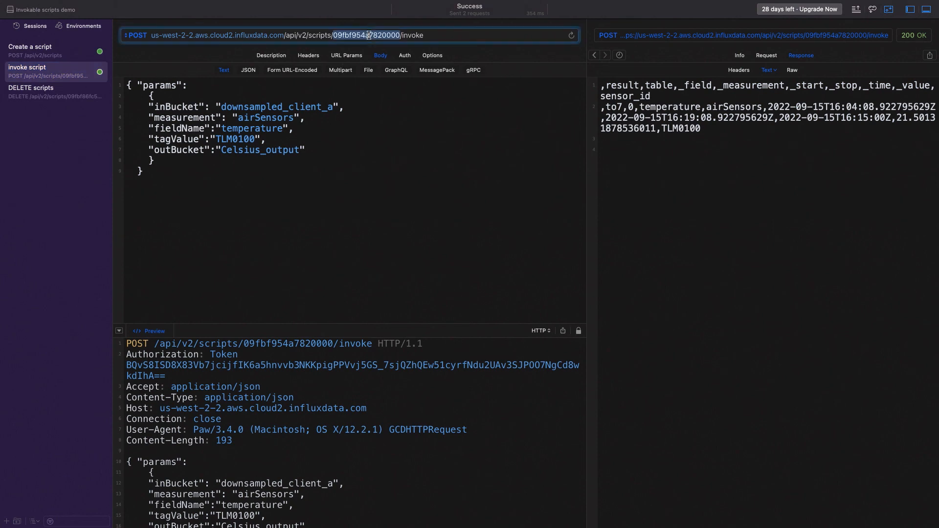
text(09fc9ad167e44000)
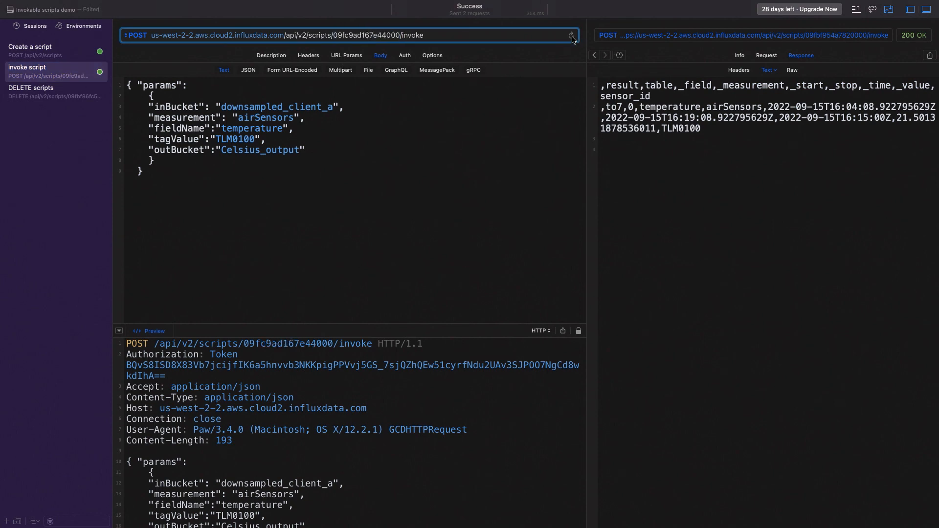
click(570, 35)
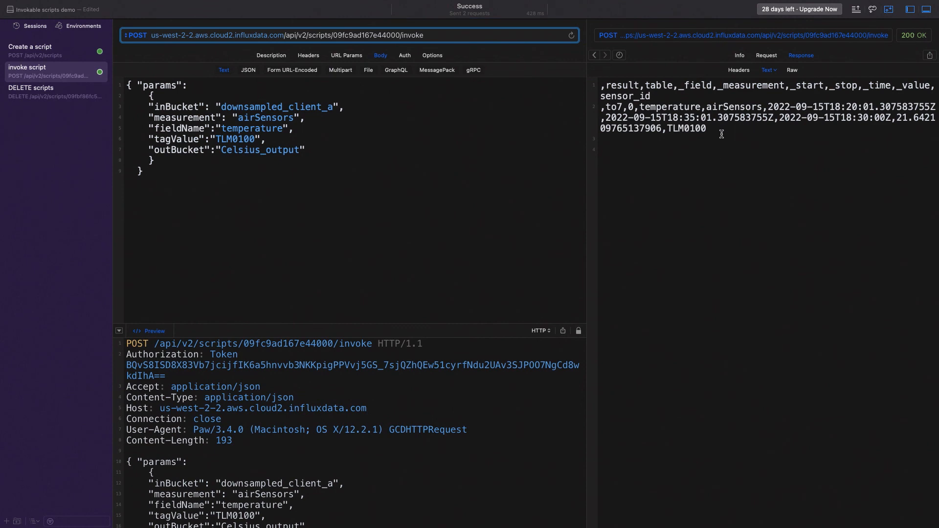
Paste the CSV response into the sheet, split it to columns, and check _value 21.6421 for TLM0100
drag(600, 90, 707, 130)
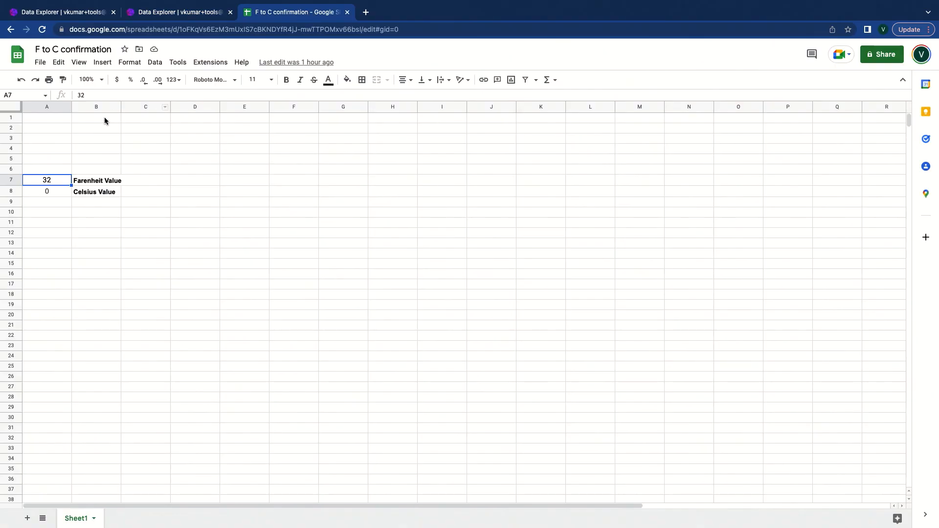
key(ctrl+v)
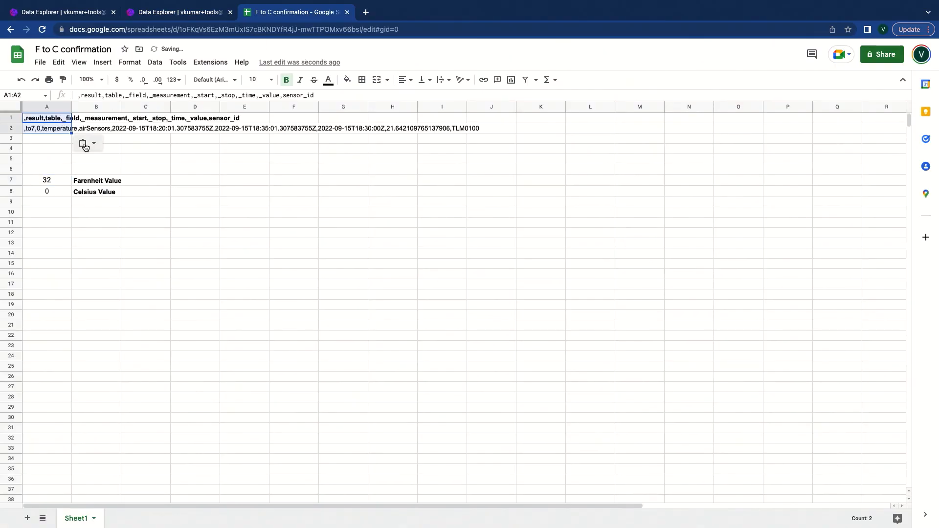
click(87, 143)
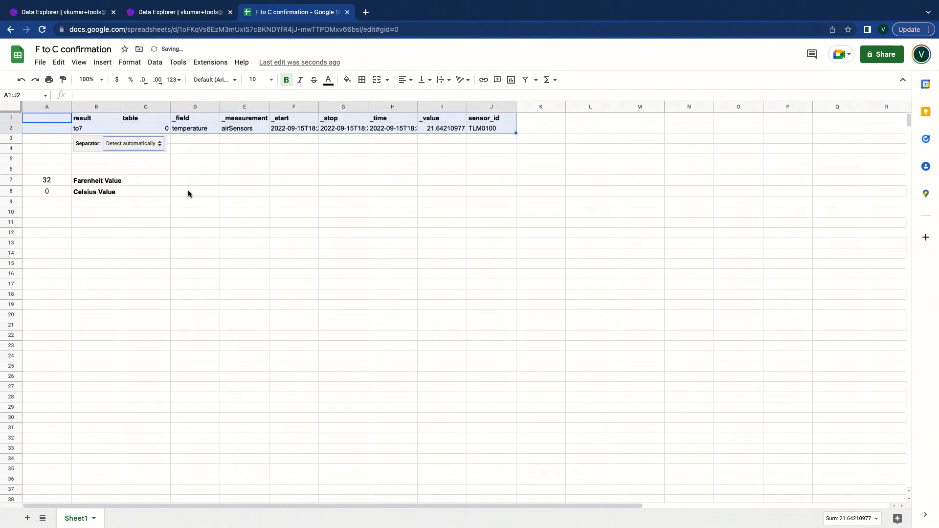
click(443, 128)
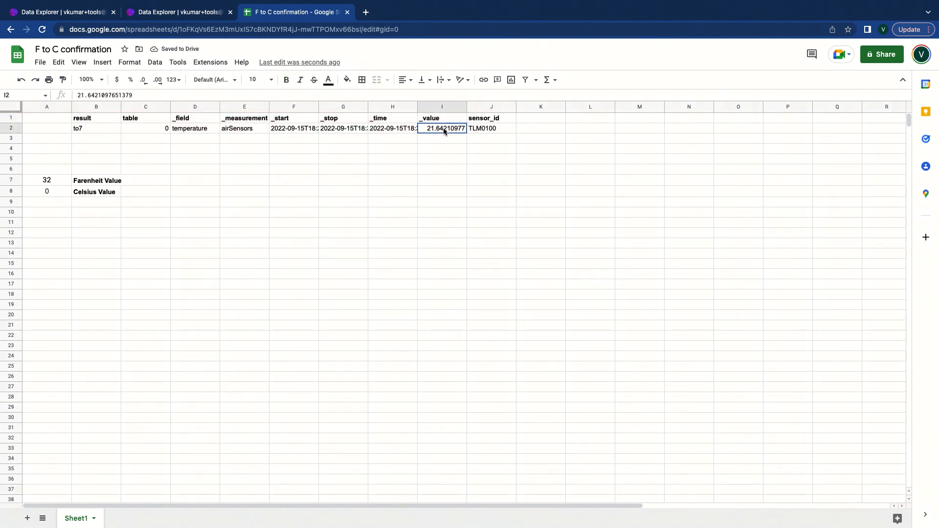
mouse_move(448, 154)
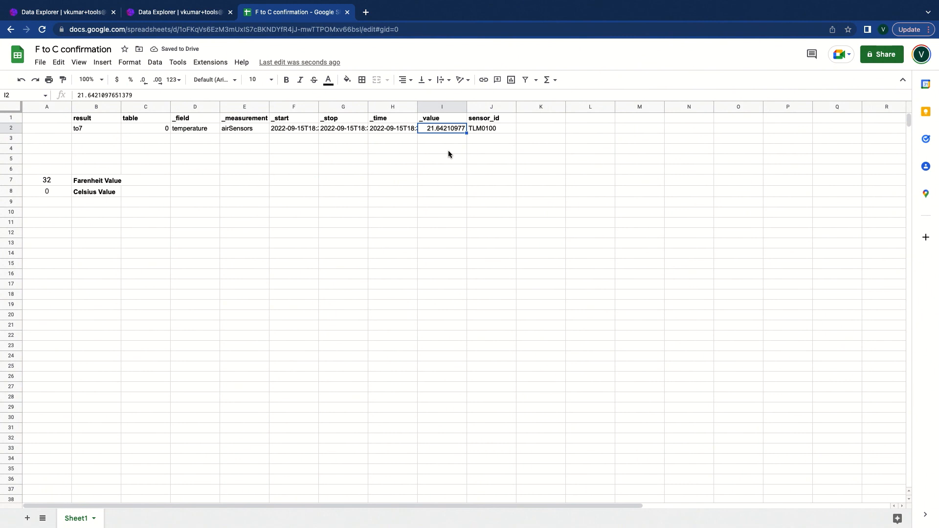